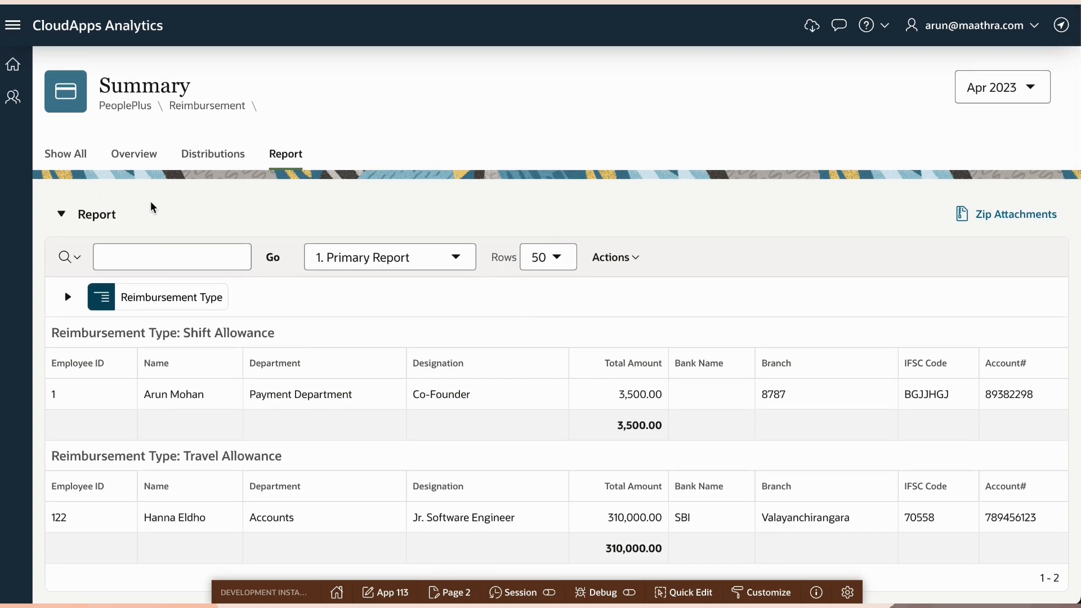
{"action": "mouse_move", "coordinate": [248, 362]}
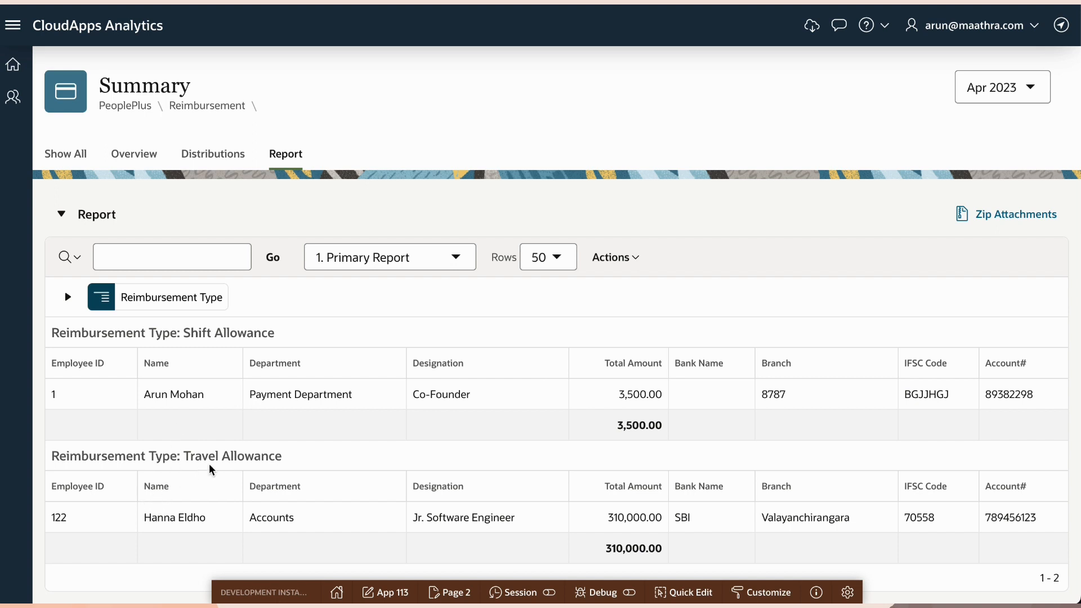
{"action": "mouse_move", "coordinate": [376, 425]}
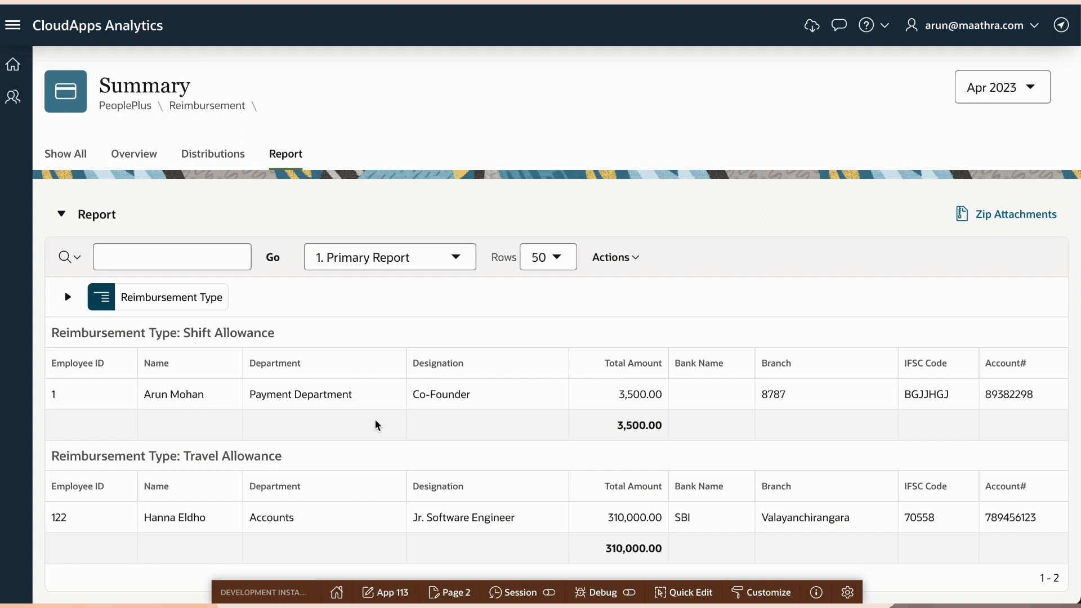
{"action": "mouse_move", "coordinate": [990, 99]}
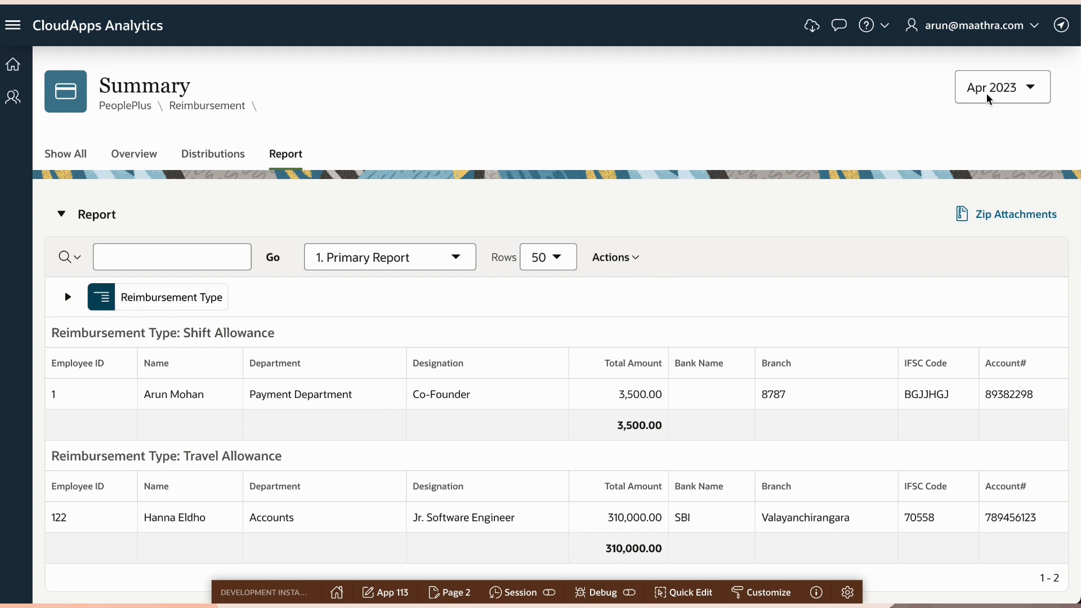
Switch the period to Mar 2023, download its attachments via Zip Attachments and extract the zip.
{"action": "left_click", "coordinate": [1002, 87]}
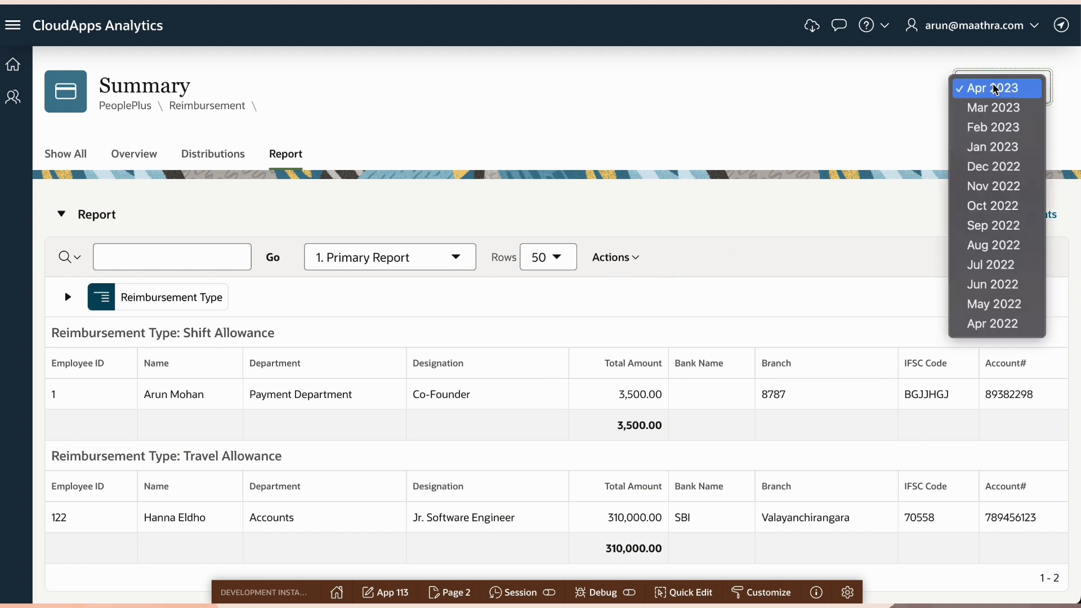
{"action": "left_click", "coordinate": [994, 108]}
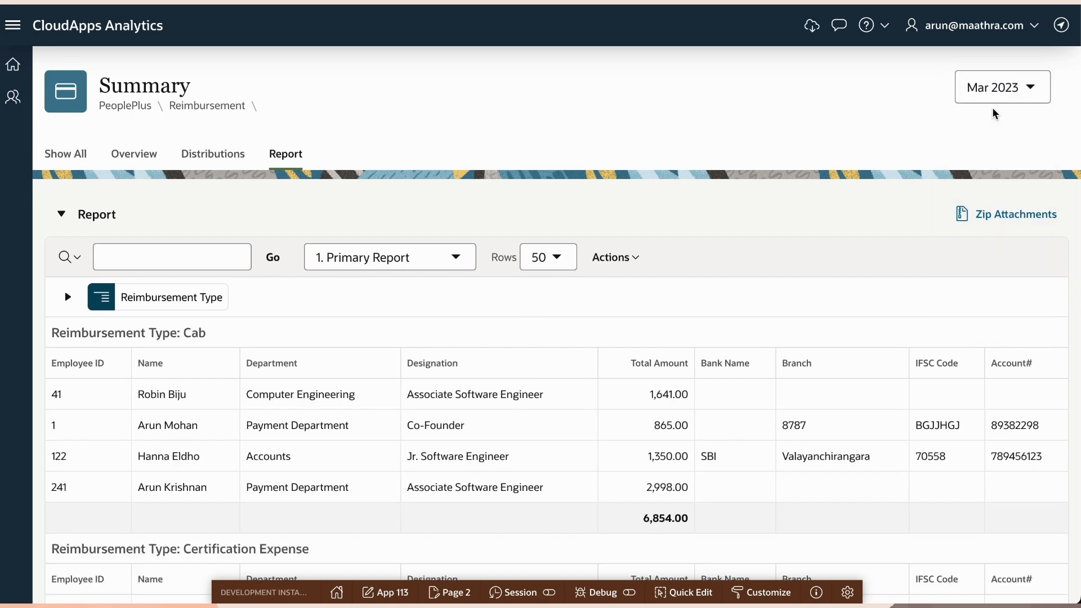
{"action": "scroll", "scroll_direction": "down", "scroll_amount": 3}
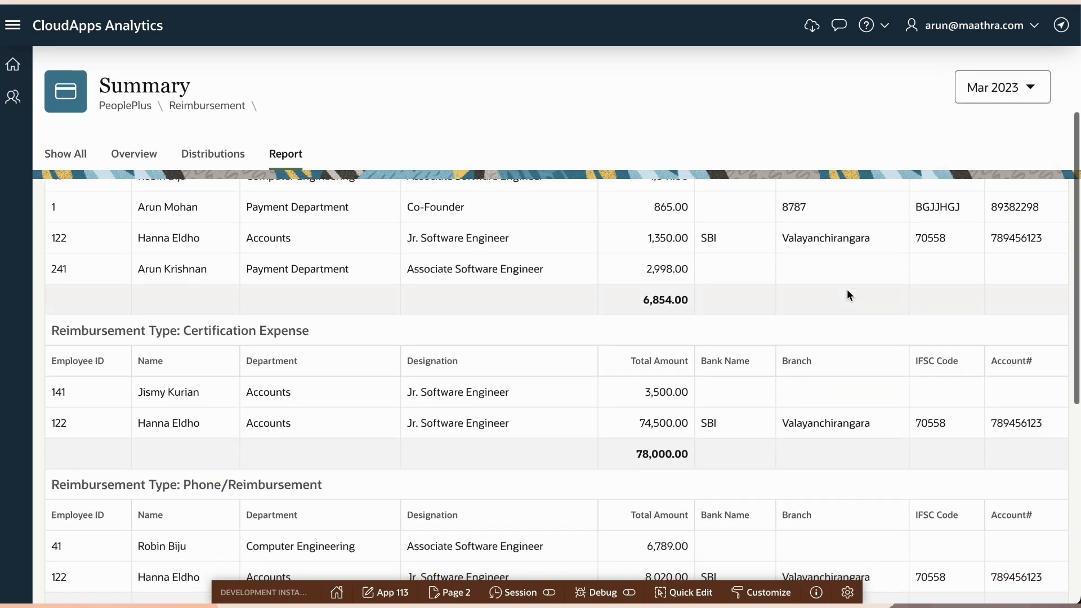
{"action": "scroll", "scroll_direction": "down", "scroll_amount": 3}
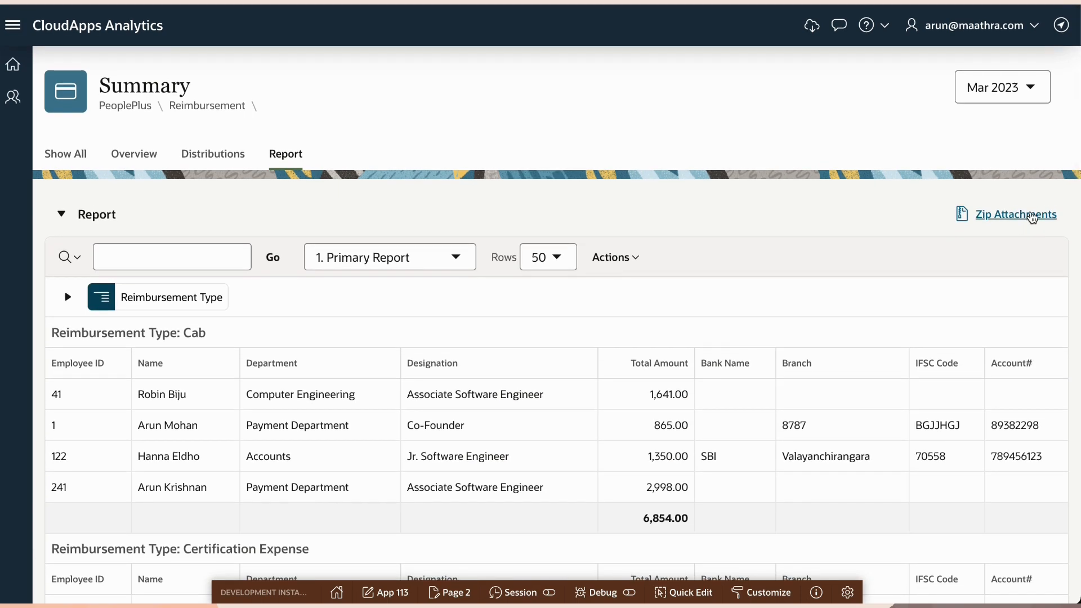
{"action": "left_click", "coordinate": [1015, 214]}
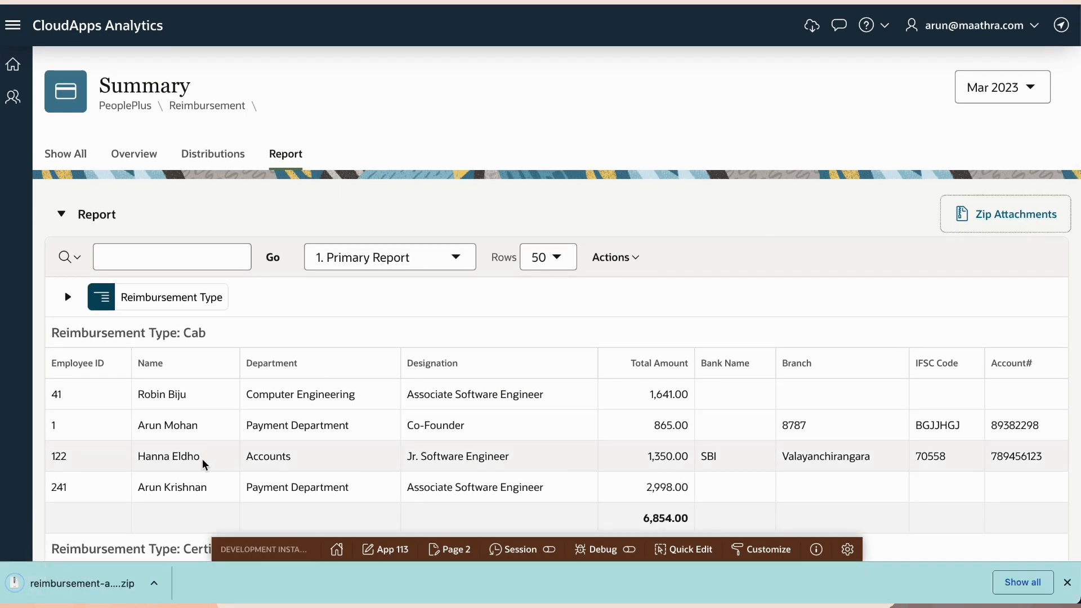
{"action": "left_click", "coordinate": [170, 565]}
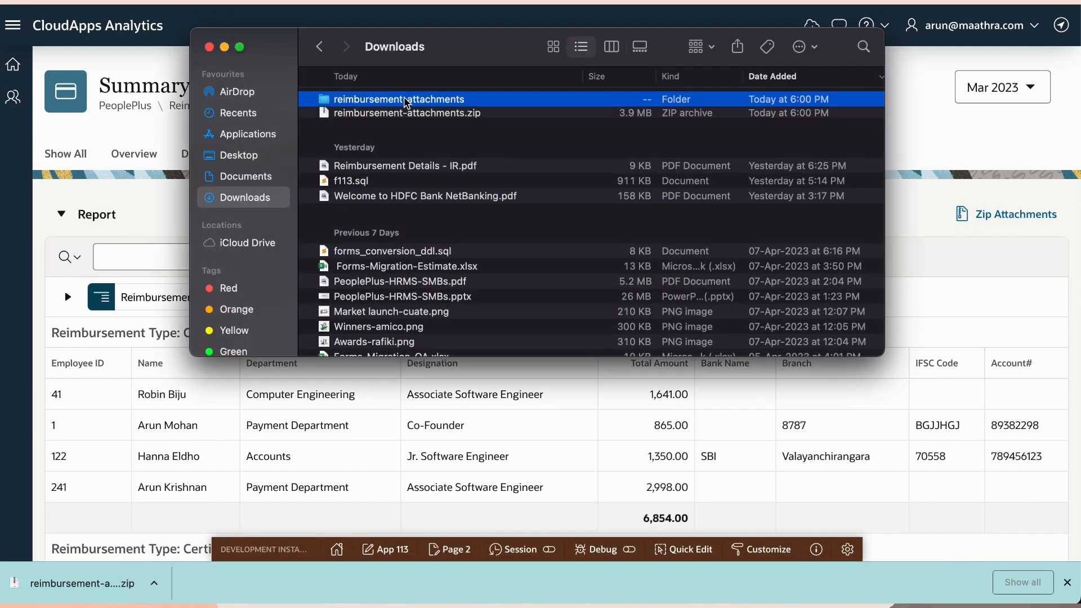
Show the extracted reimbursement-attachments folder with the March 2023 documents.
{"action": "double_click", "coordinate": [398, 99]}
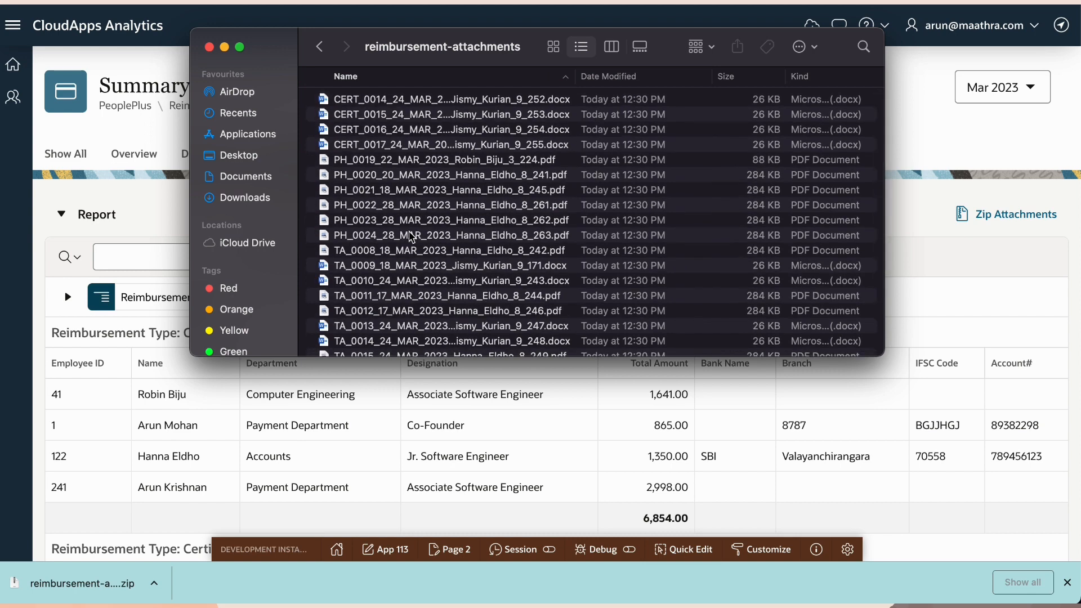
{"action": "mouse_move", "coordinate": [527, 117]}
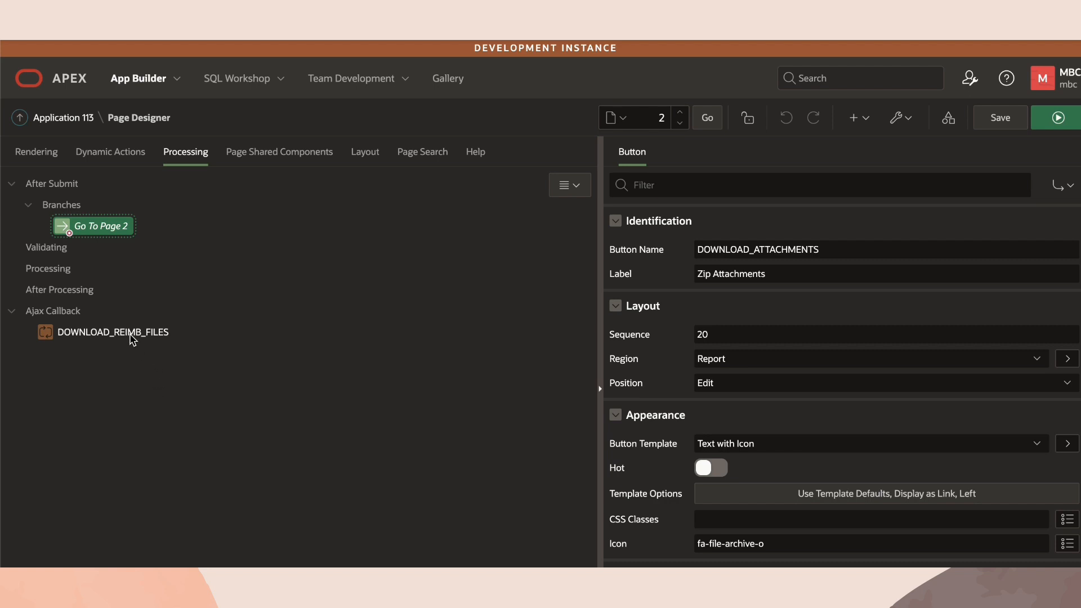
Review the DOWNLOAD_ATTACHMENTS button in Rendering and the Go To Page 2 branch under Processing.
{"action": "left_click", "coordinate": [99, 227]}
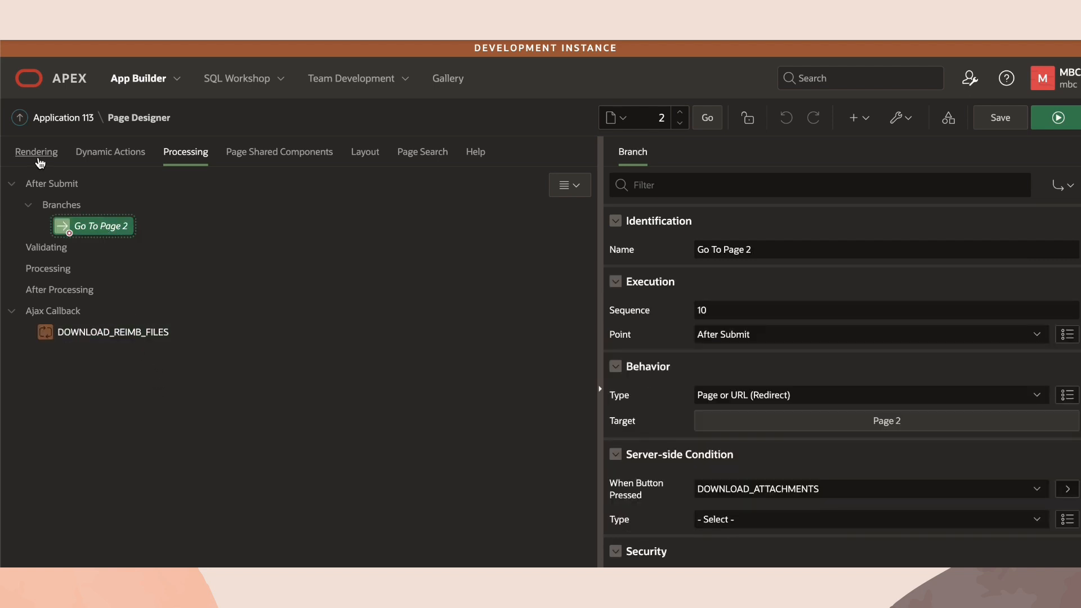
{"action": "left_click", "coordinate": [36, 152]}
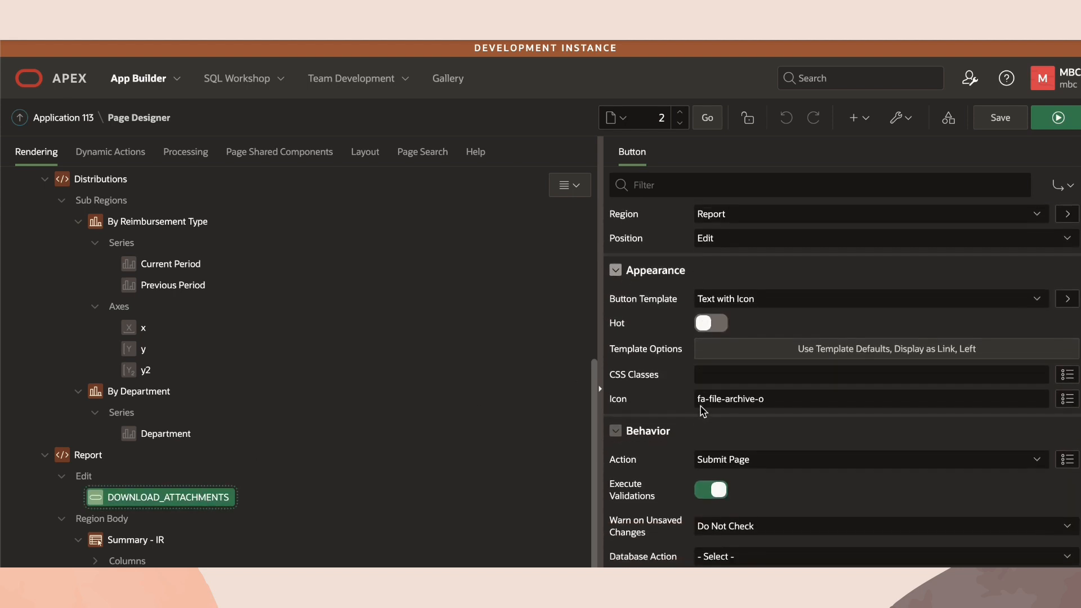
{"action": "scroll", "scroll_direction": "down", "scroll_amount": 3}
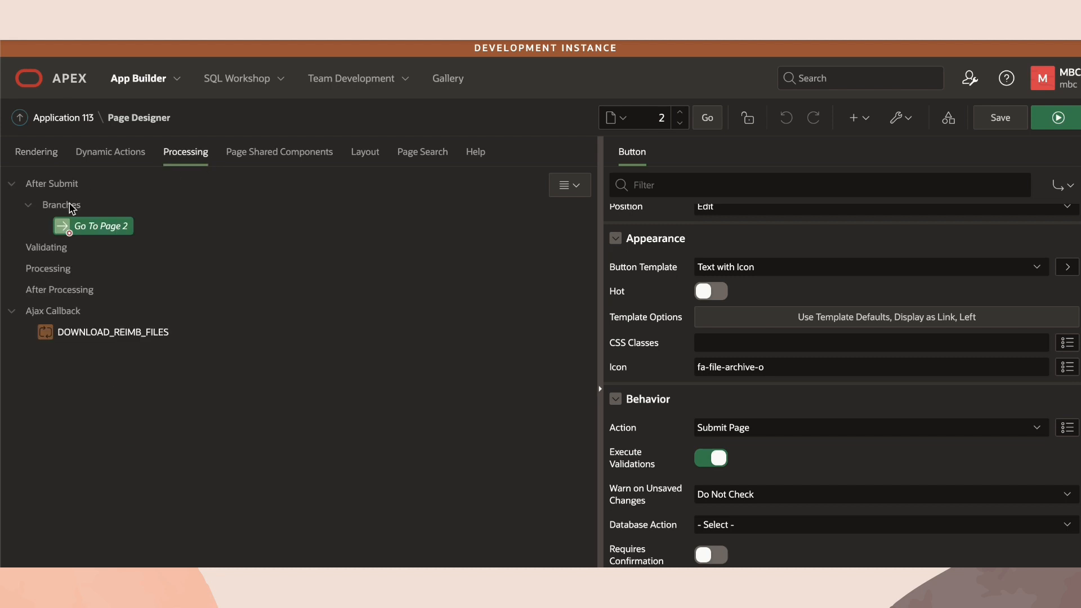
{"action": "left_click", "coordinate": [94, 226]}
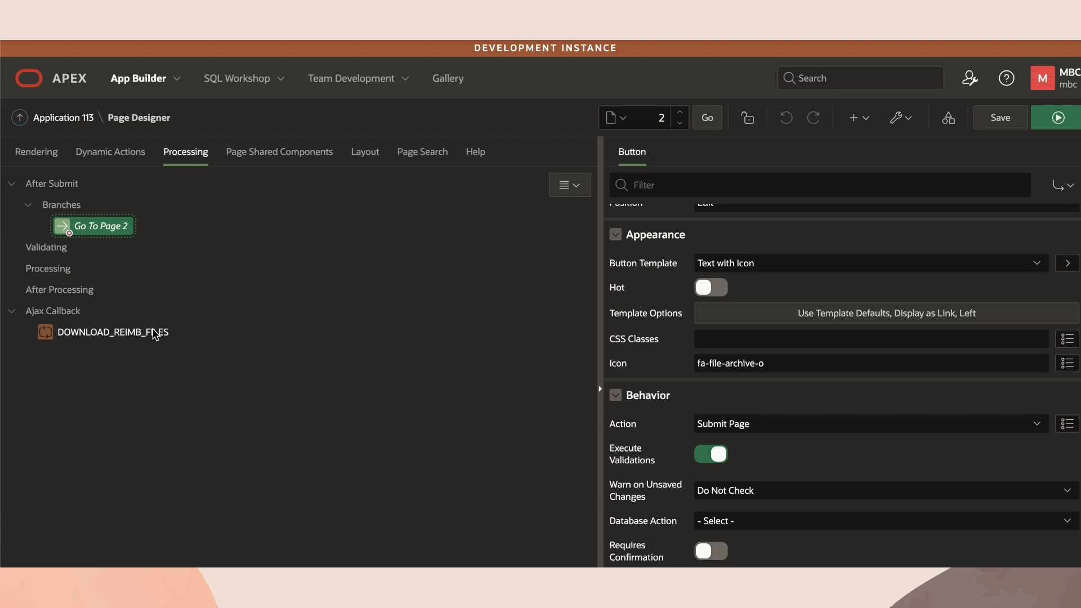
{"action": "left_click", "coordinate": [91, 225]}
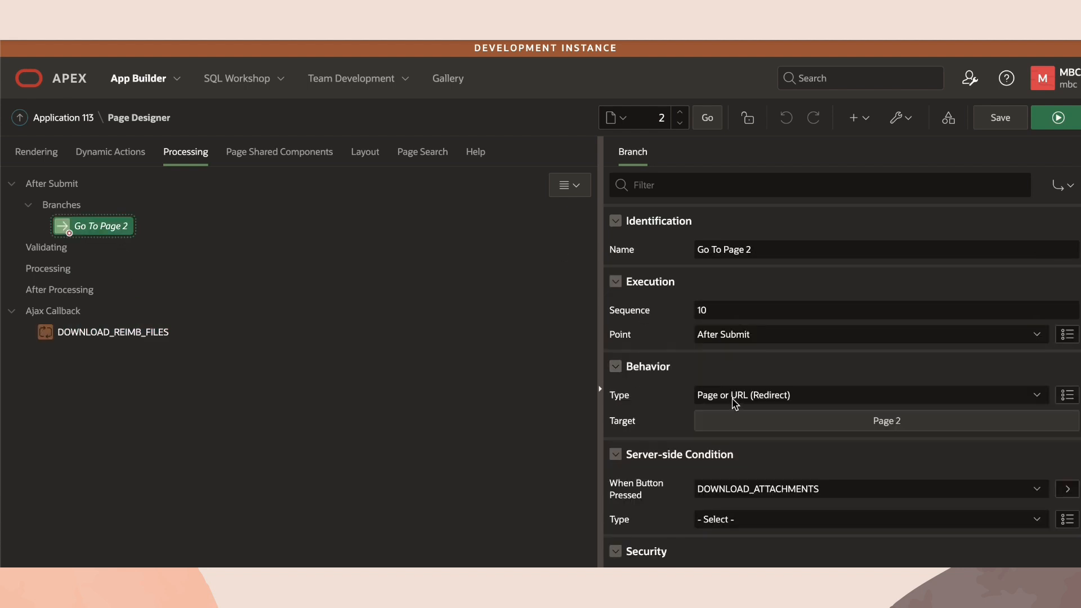
Check the branch target's Request is APPLICATION_PROCESS=DOWNLOAD_REIMB_FILES, leaving it unchanged.
{"action": "left_click", "coordinate": [885, 420]}
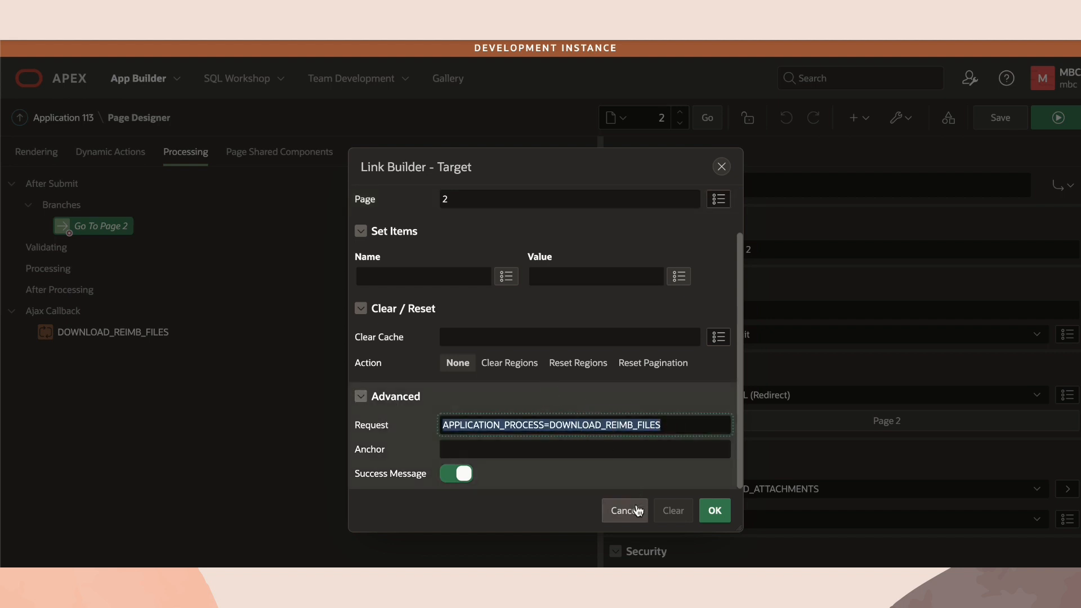
{"action": "left_click", "coordinate": [624, 511]}
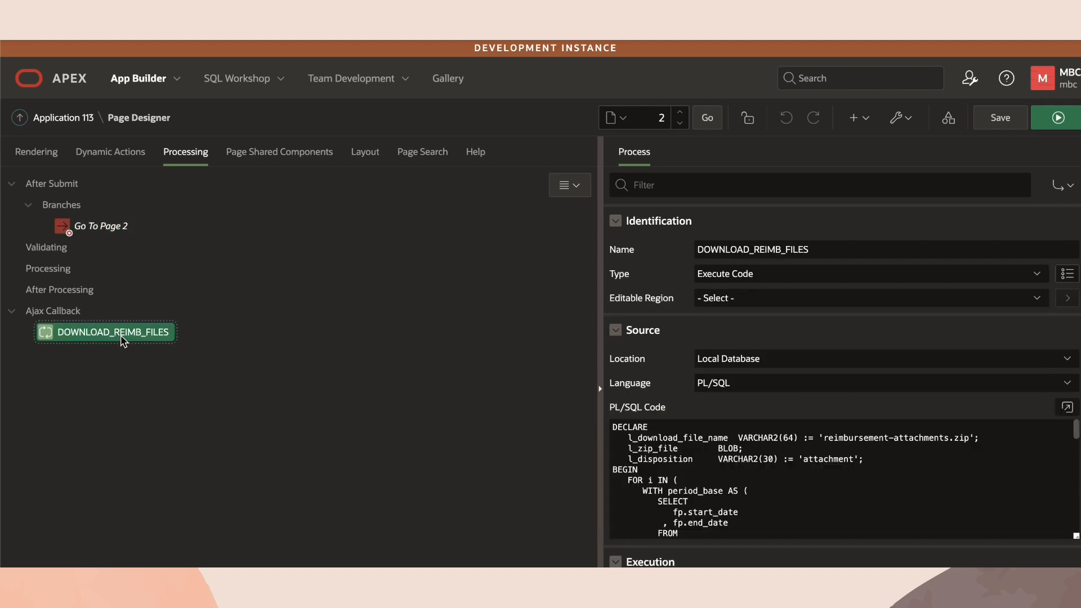
{"action": "mouse_move", "coordinate": [624, 146]}
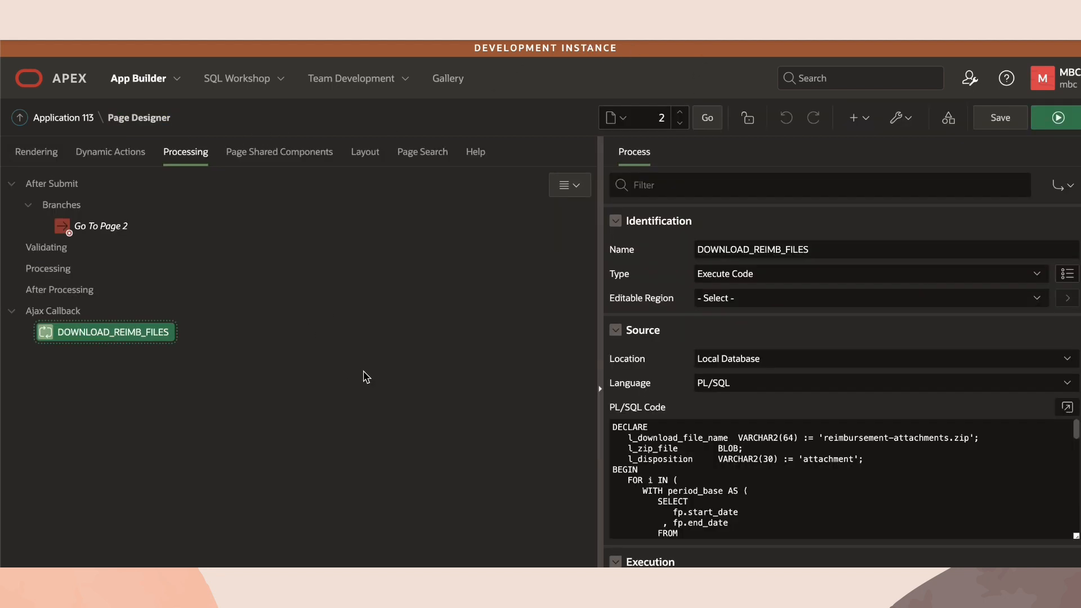
{"action": "left_click", "coordinate": [1064, 406]}
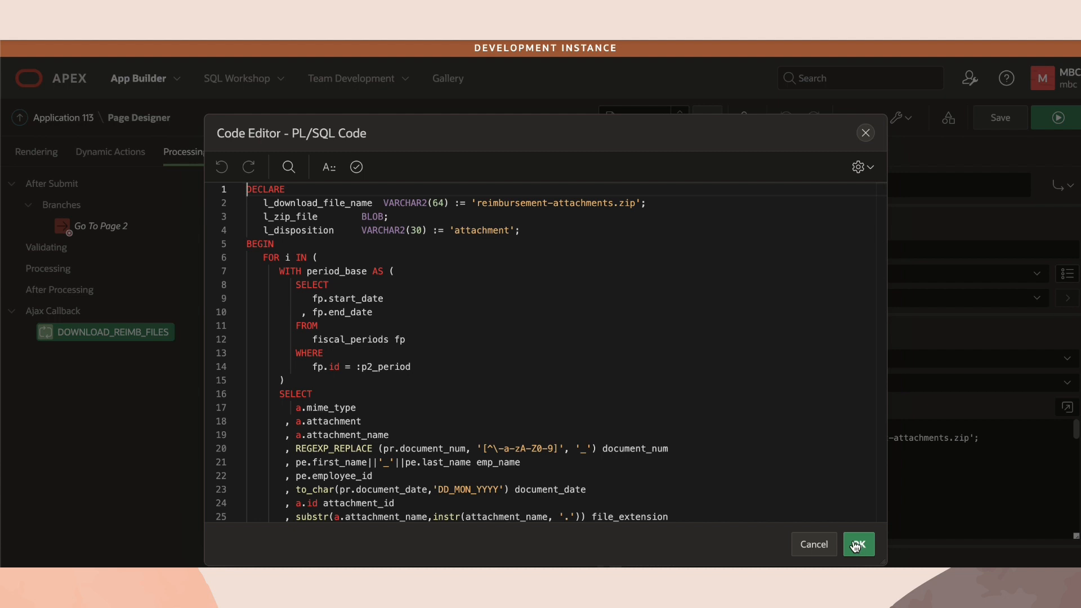
{"action": "left_click", "coordinate": [858, 544]}
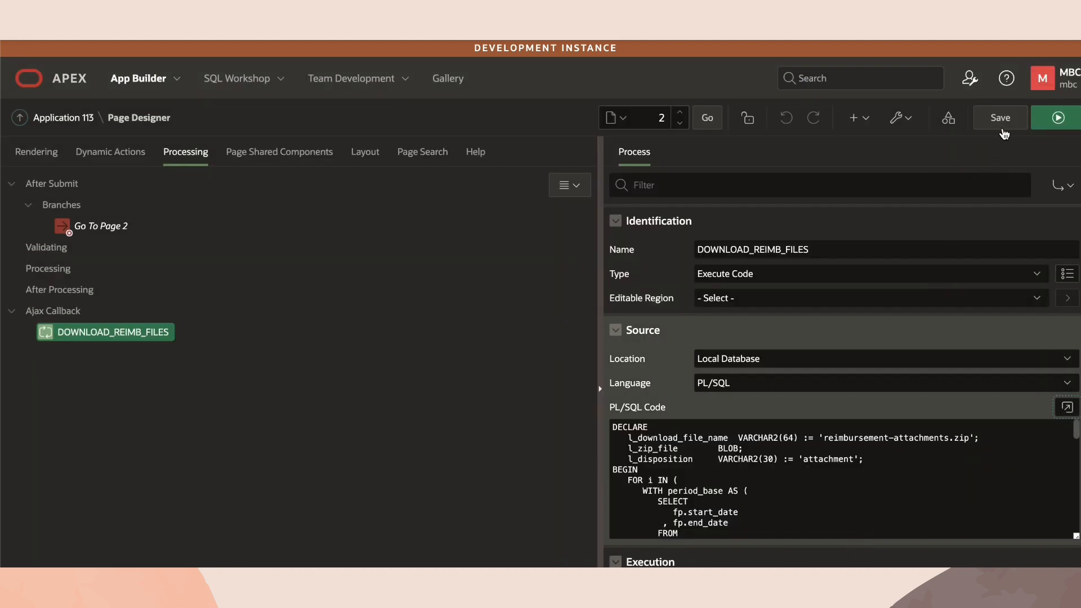